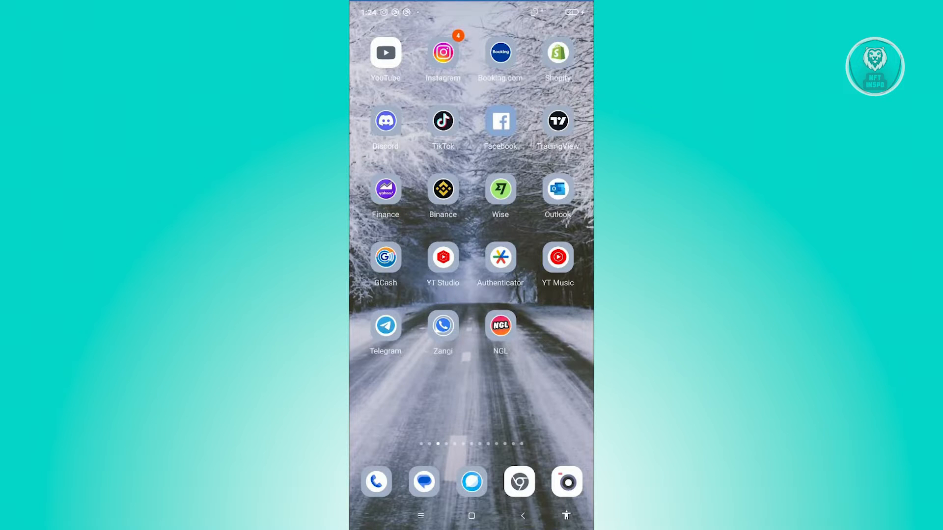
Step: Swipe left six times through the home screen app pages to a later page
scroll(left, 3)
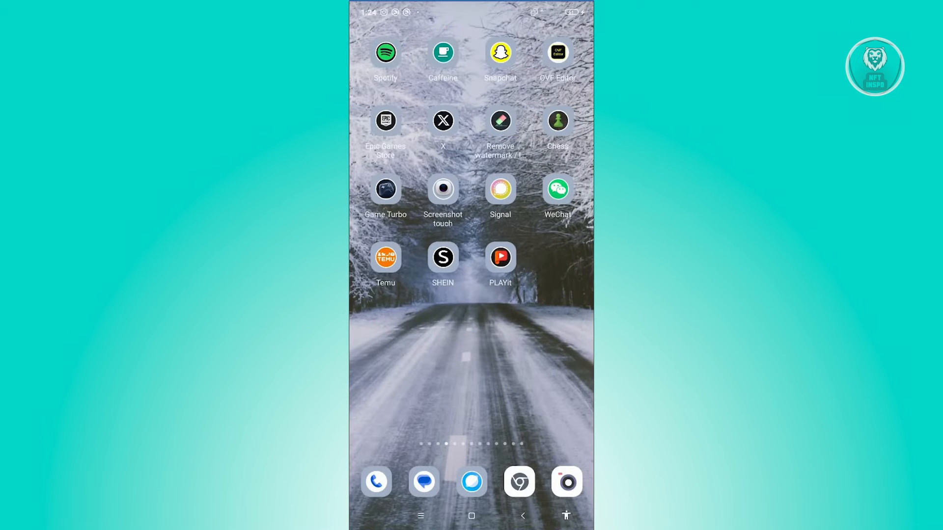
scroll(left, 3)
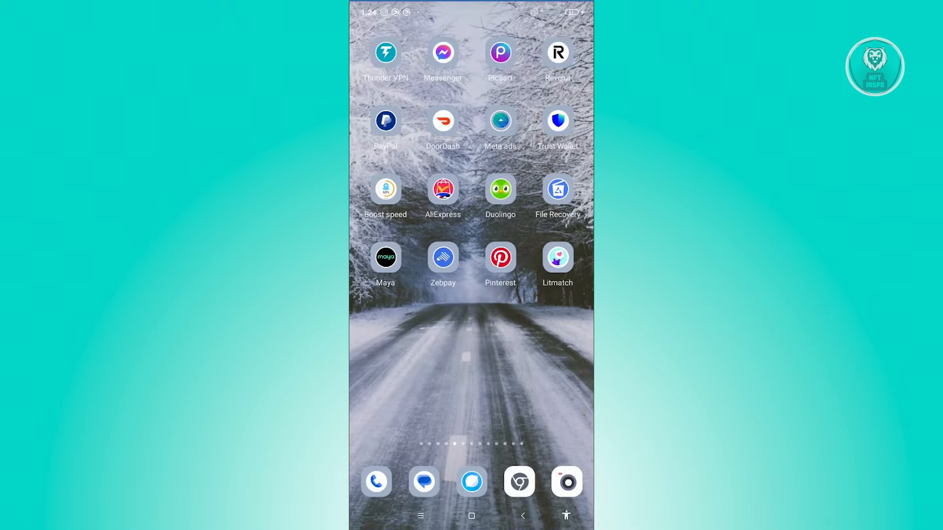
scroll(left, 3)
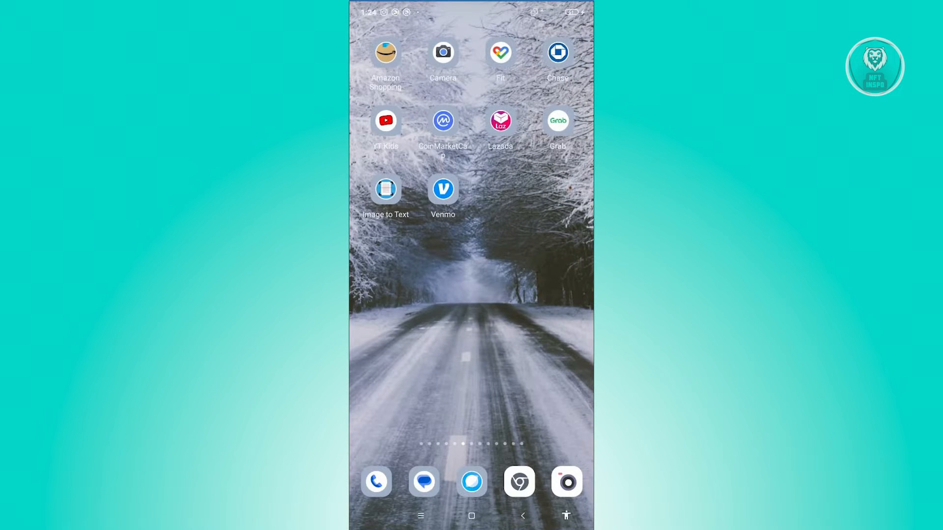
scroll(left, 3)
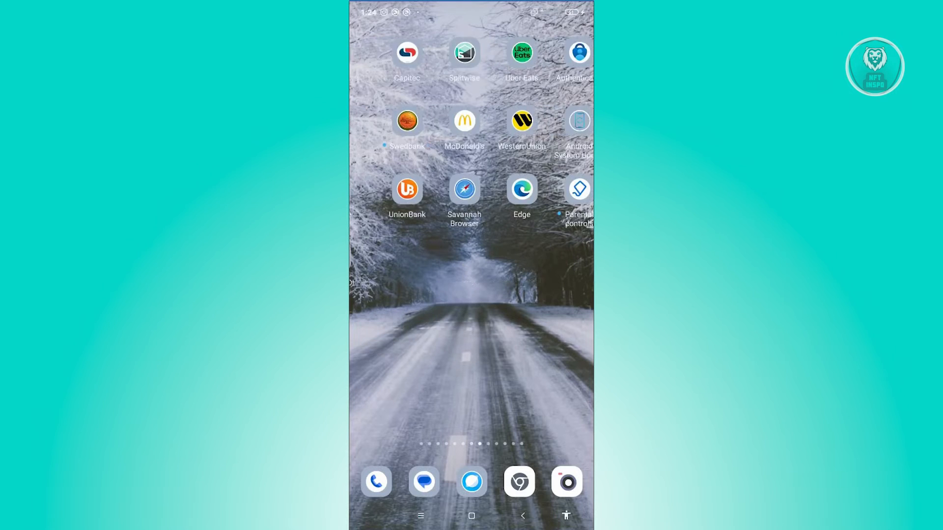
scroll(left, 3)
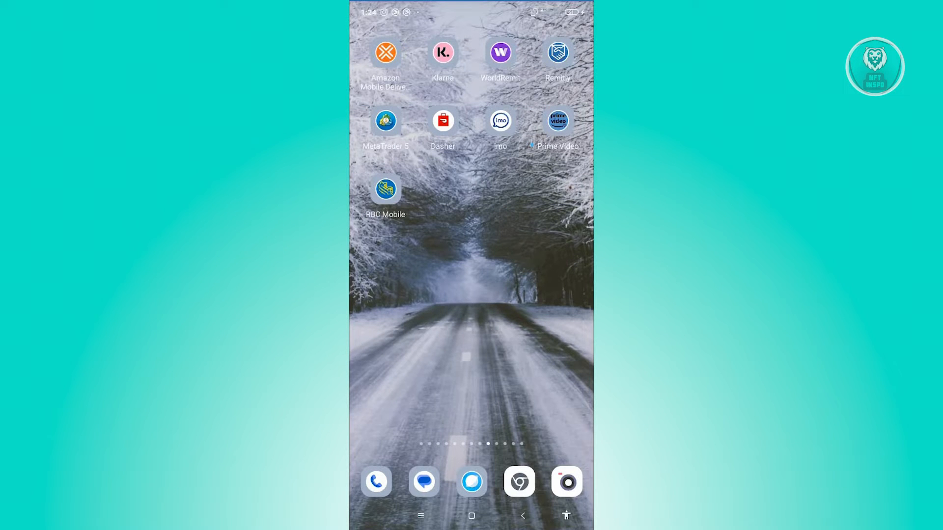
scroll(left, 3)
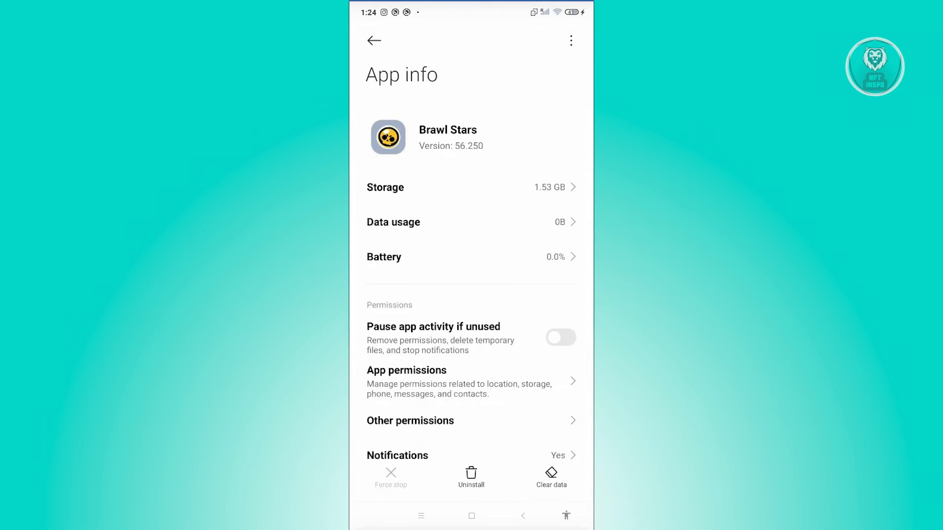
Step: Open the Storage details on the Brawl Stars App info page
click(550, 475)
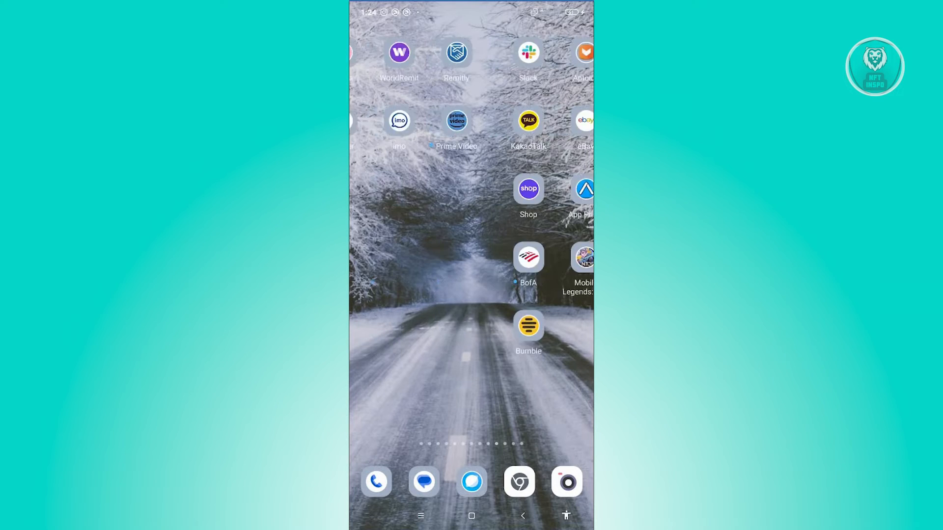
Step: Swipe twice through the home screen app pages to an earlier page
scroll(left, 3)
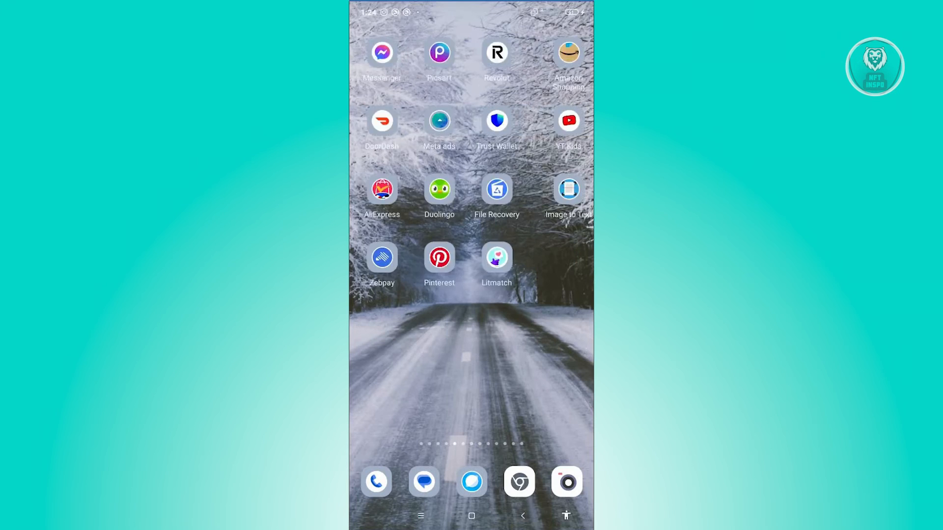
scroll(left, 3)
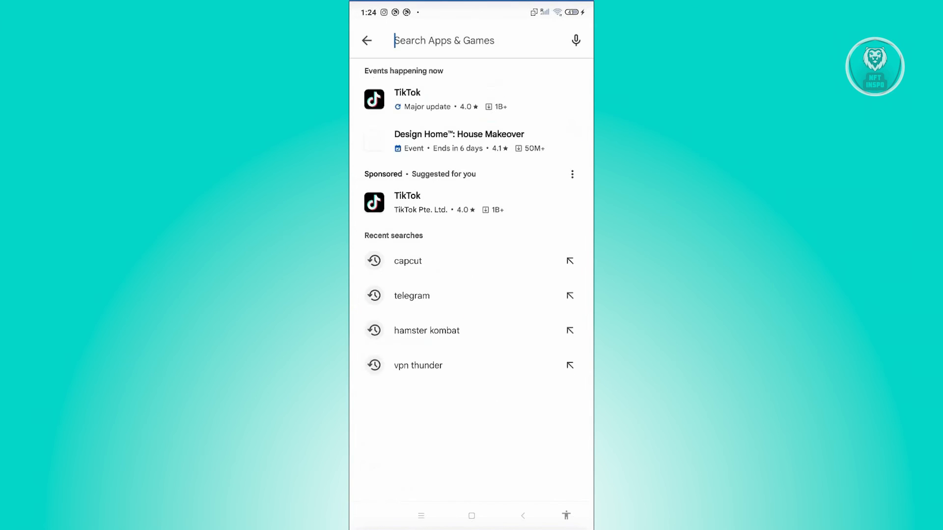
Step: Search Play Store for 'brawl stars', open its listing and start the update
text(br)
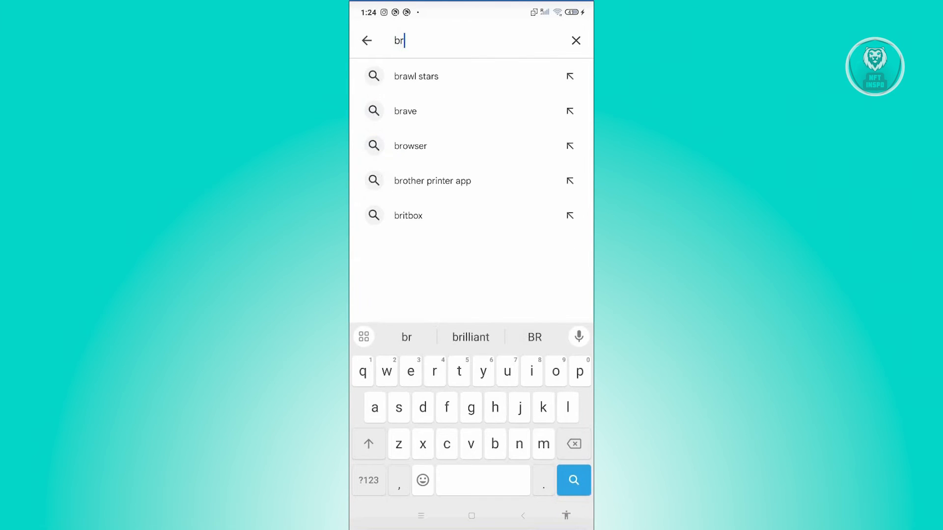
click(415, 76)
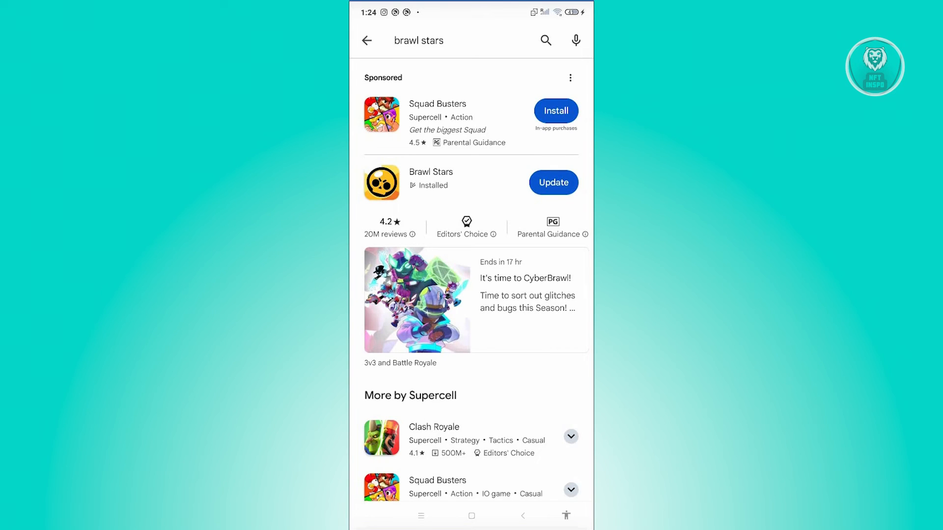
click(431, 171)
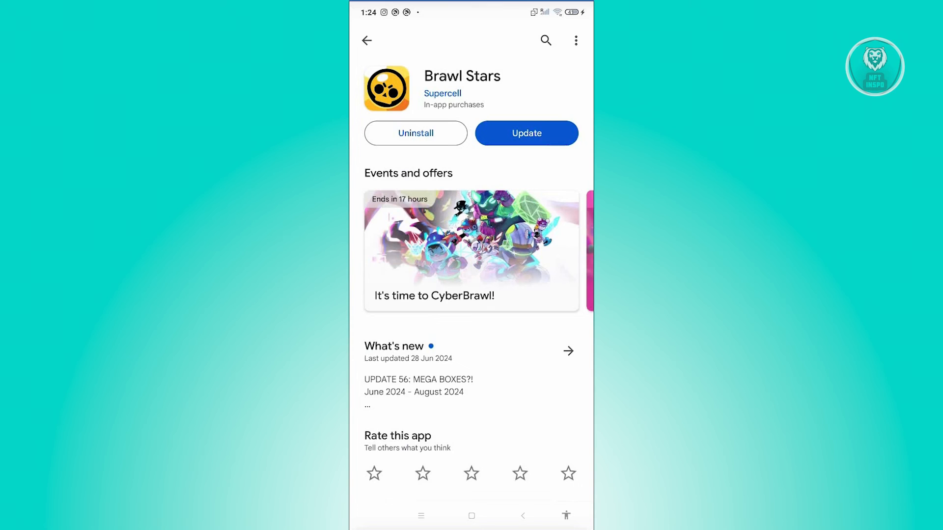
click(526, 133)
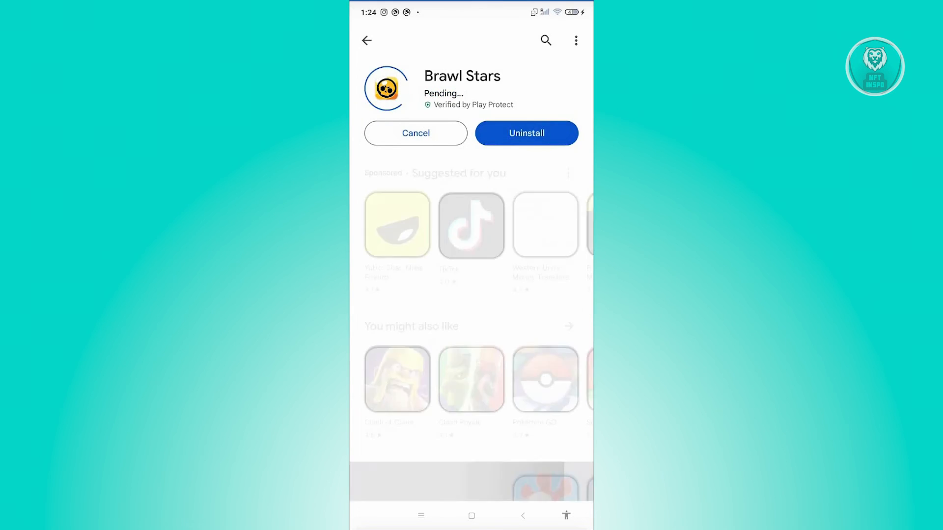